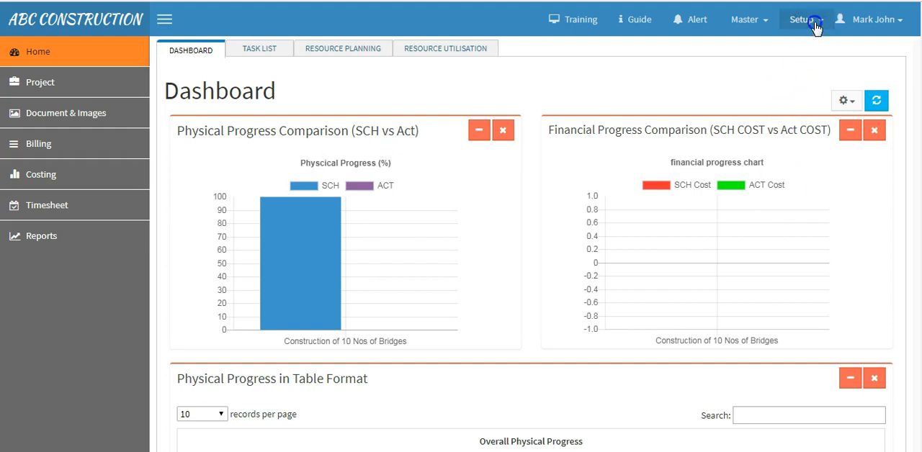
Bring up the Tax Setup list showing GST 15.000 and VAT 12.500 with the Tax Code and Percentage fields ready
{"action": "left_click", "coordinate": [815, 20]}
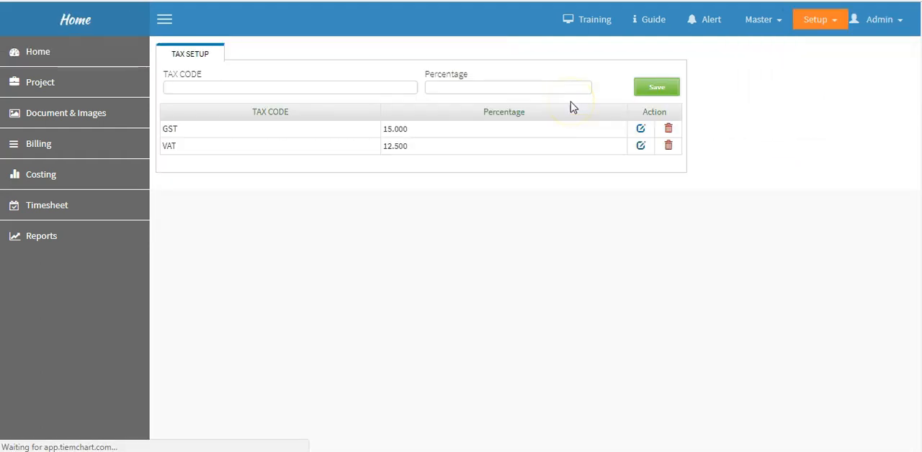
{"action": "left_click", "coordinate": [288, 88]}
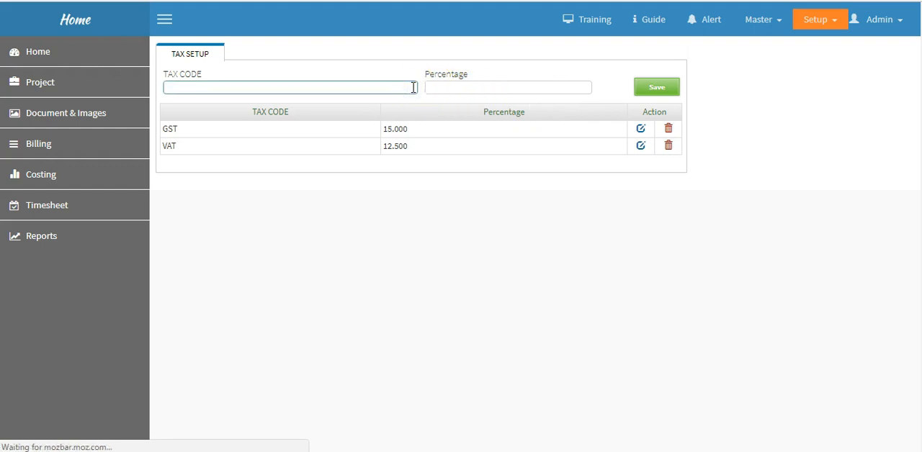
{"action": "left_click", "coordinate": [507, 88]}
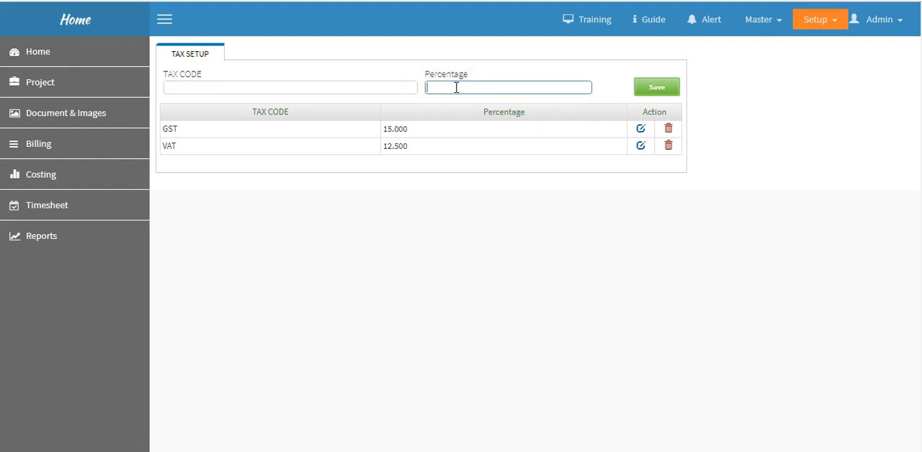
Bring up the Customer Master form with the Washington DC customer listed and the name field ready
{"action": "left_click", "coordinate": [758, 19]}
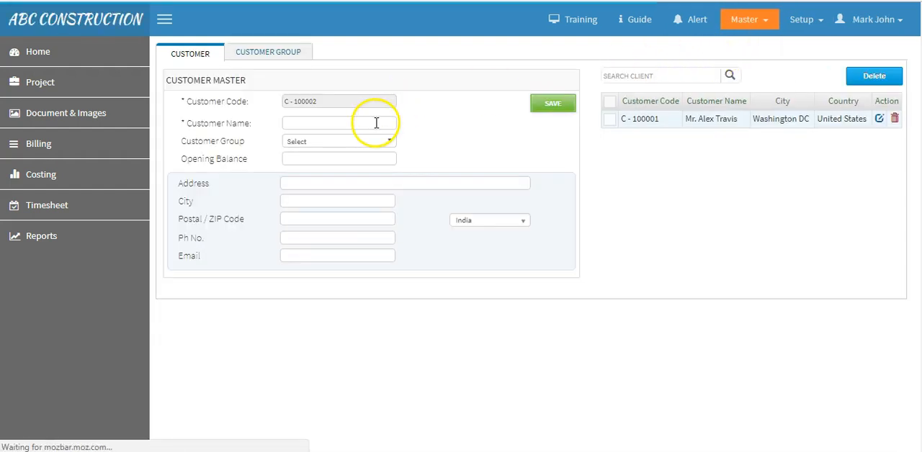
{"action": "left_click", "coordinate": [339, 141]}
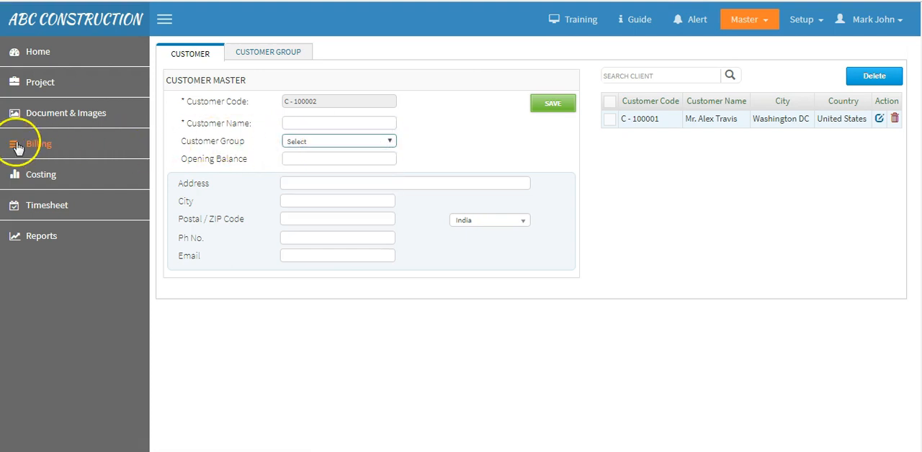
Create a new bill for Construction of 10 Nos of Bridges with an Ordering line measured in Each
{"action": "left_click", "coordinate": [37, 144]}
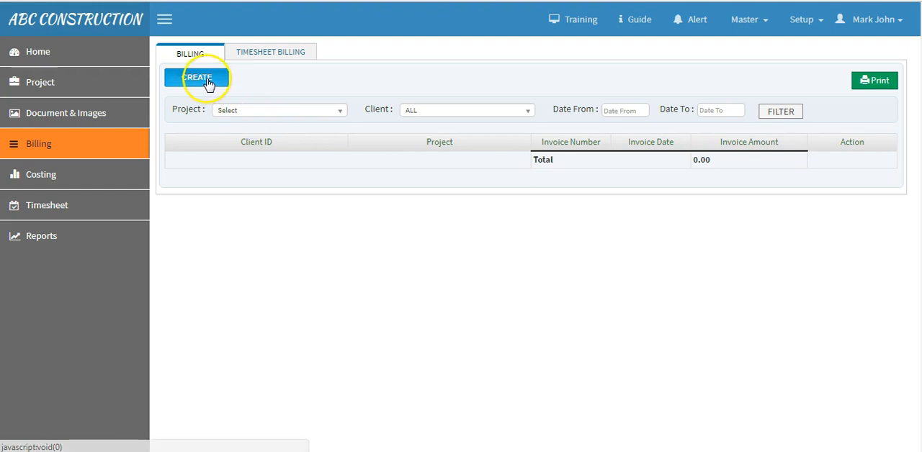
{"action": "left_click", "coordinate": [196, 77]}
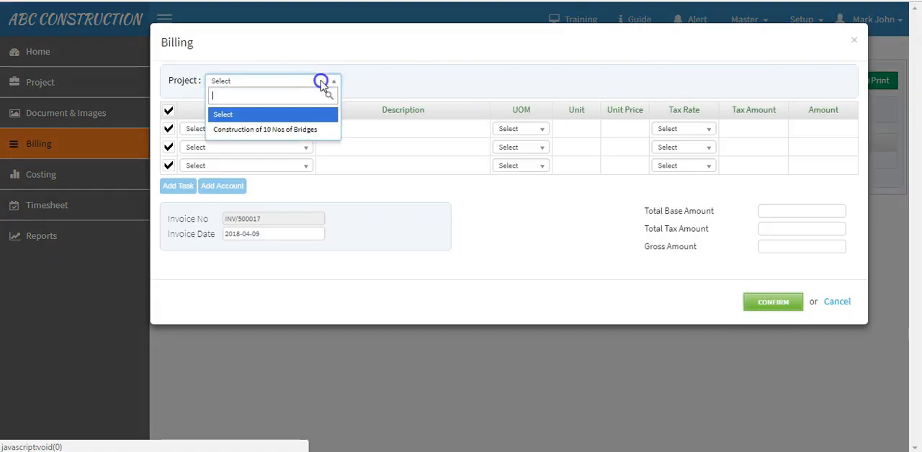
{"action": "left_click", "coordinate": [265, 130]}
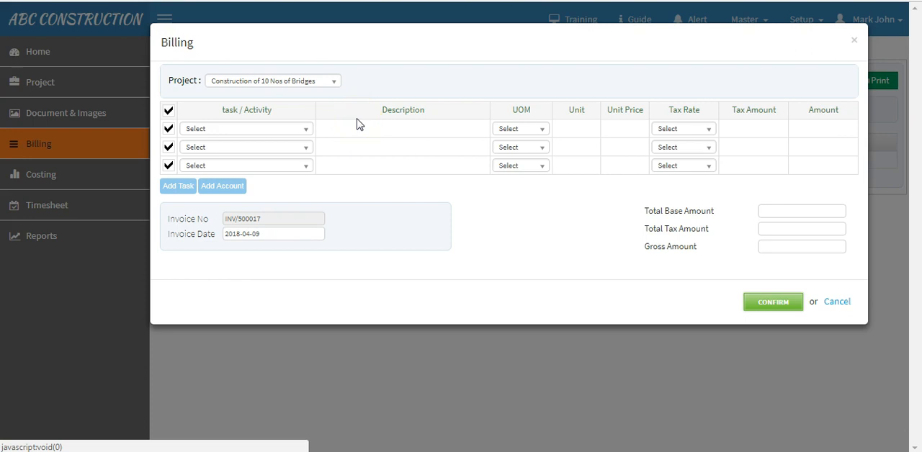
{"action": "mouse_move", "coordinate": [305, 128]}
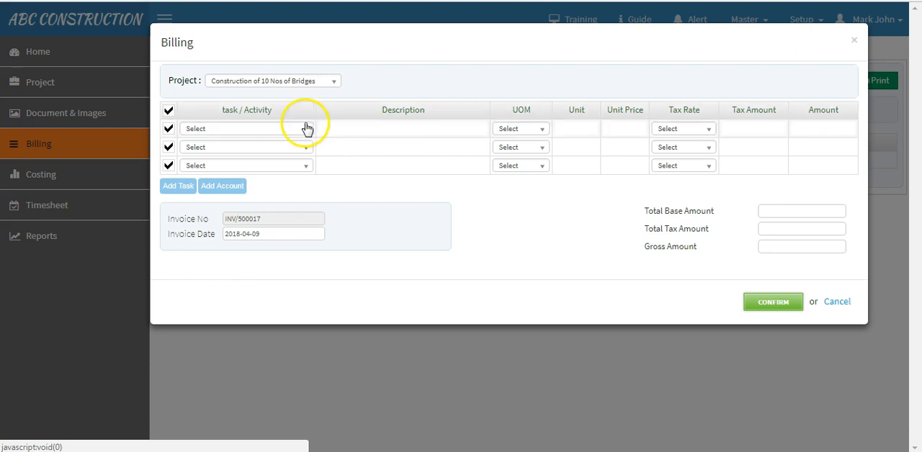
{"action": "left_click", "coordinate": [245, 128]}
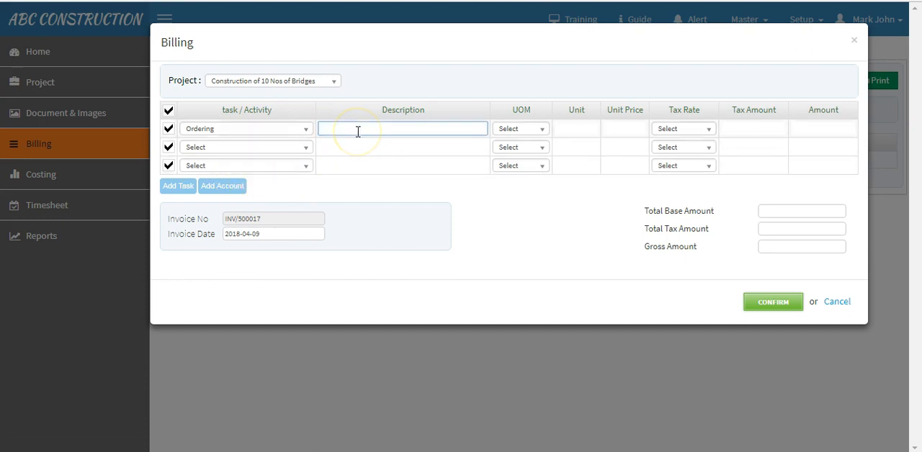
{"action": "mouse_move", "coordinate": [534, 133]}
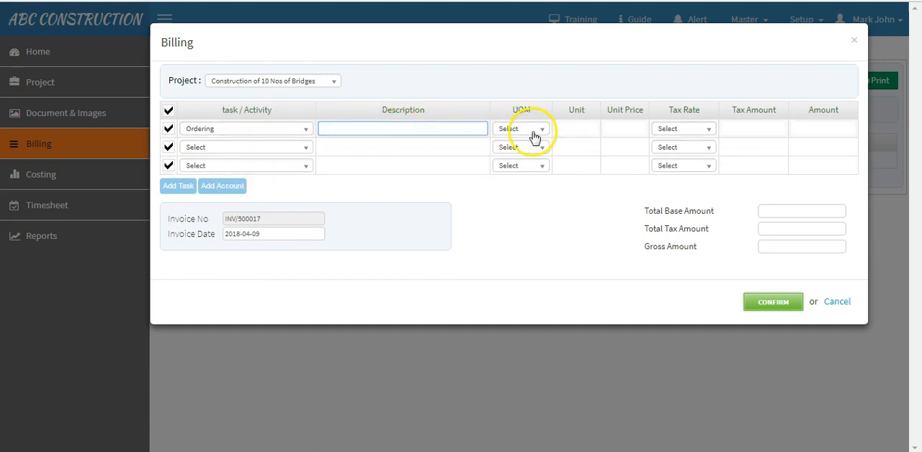
{"action": "left_click", "coordinate": [520, 128]}
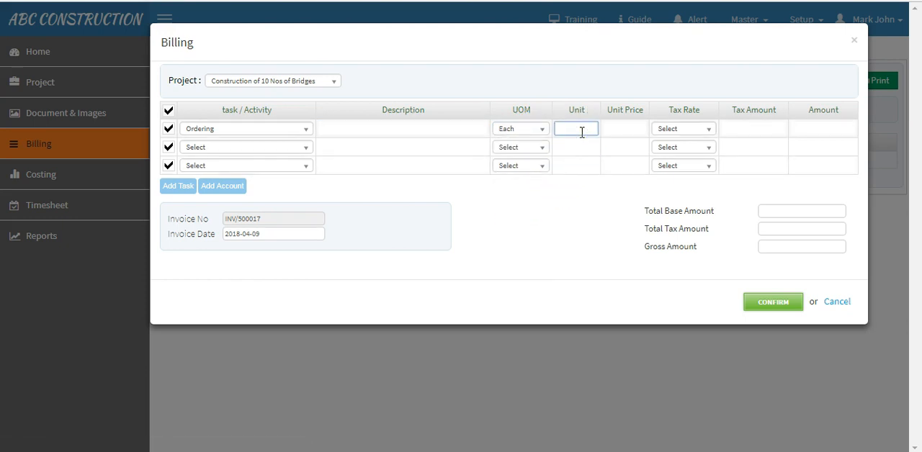
Give the Ordering line quantity 20 at unit price 350 with GST, grossing 8050
{"action": "type", "text": "20"}
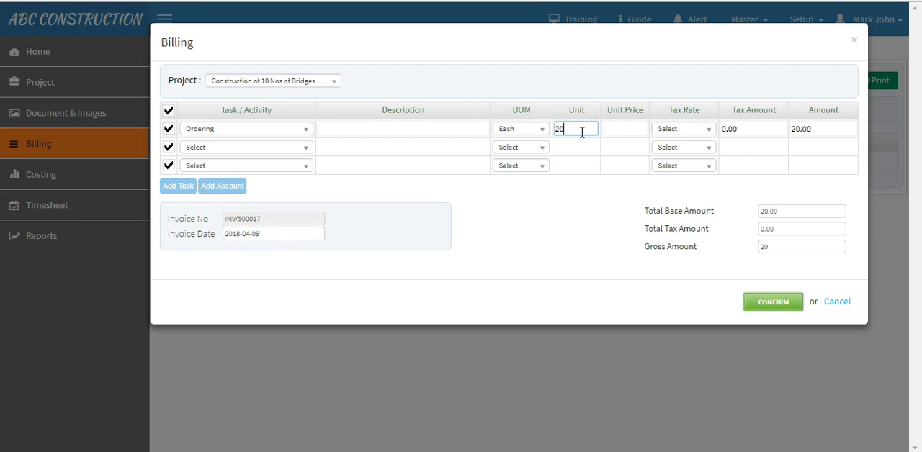
{"action": "left_click", "coordinate": [623, 130]}
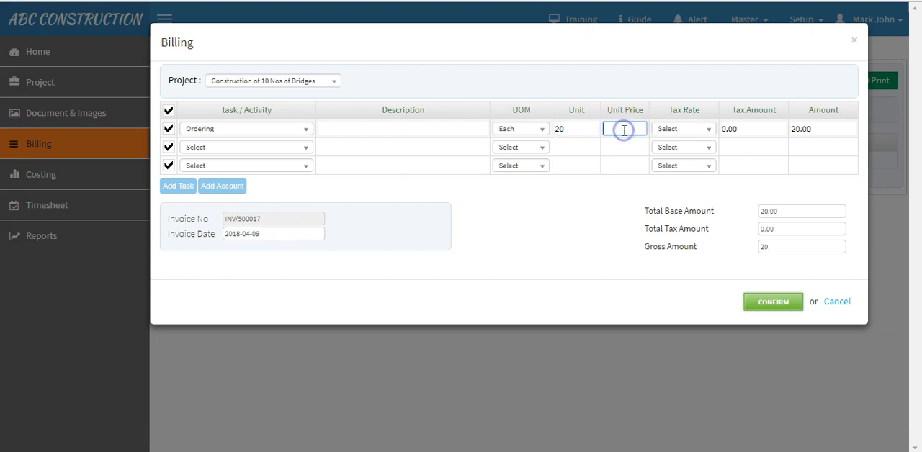
{"action": "type", "text": "3"}
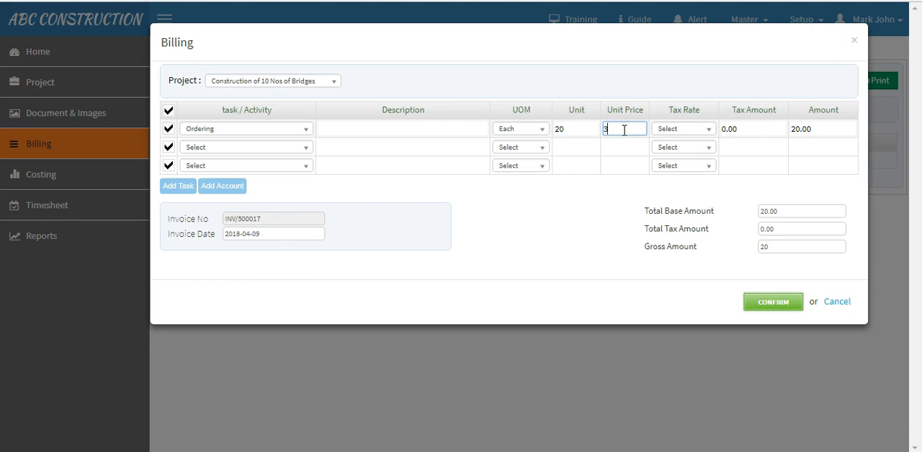
{"action": "type", "text": "50"}
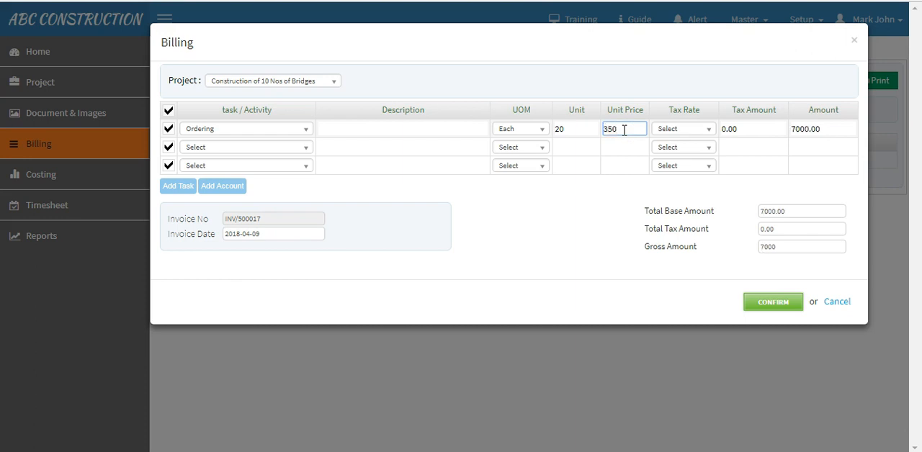
{"action": "left_click", "coordinate": [681, 128]}
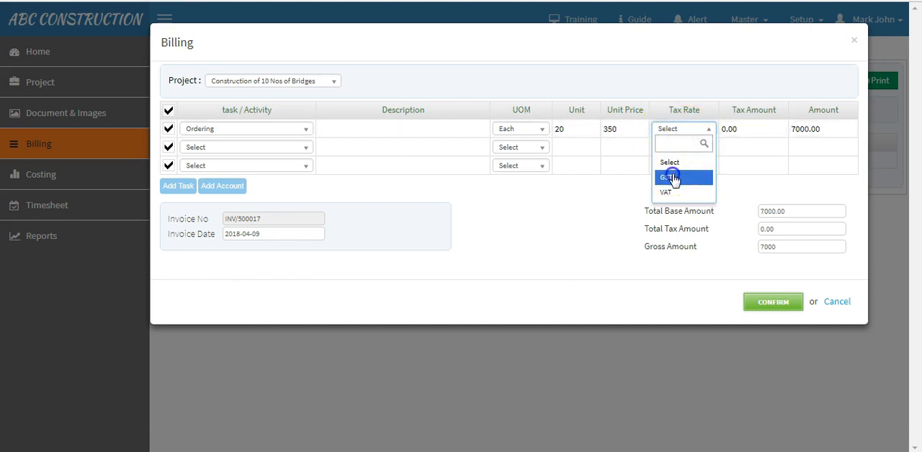
{"action": "left_click", "coordinate": [668, 178]}
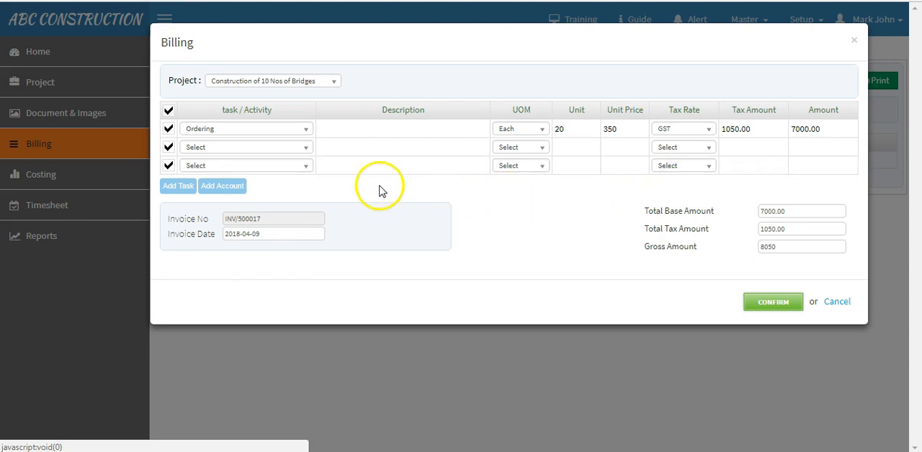
Add a task line and review the totals: base 7000.00, tax 1050.00, gross 8050
{"action": "left_click", "coordinate": [244, 147]}
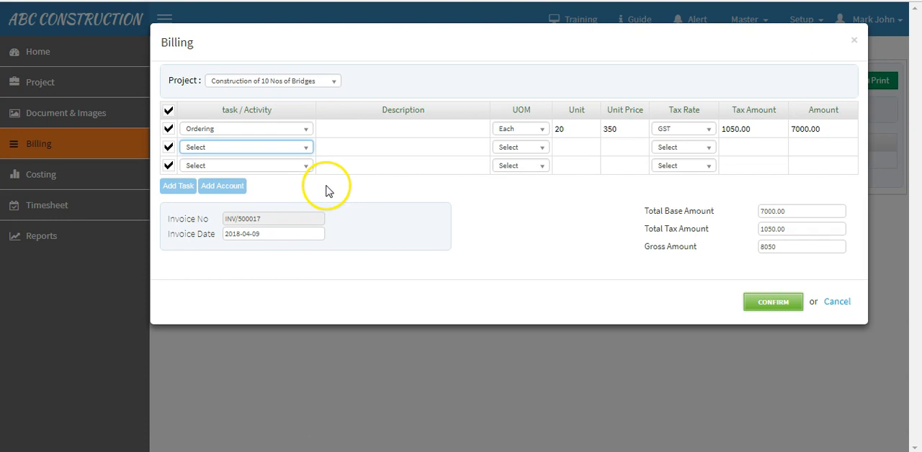
{"action": "left_click", "coordinate": [179, 185]}
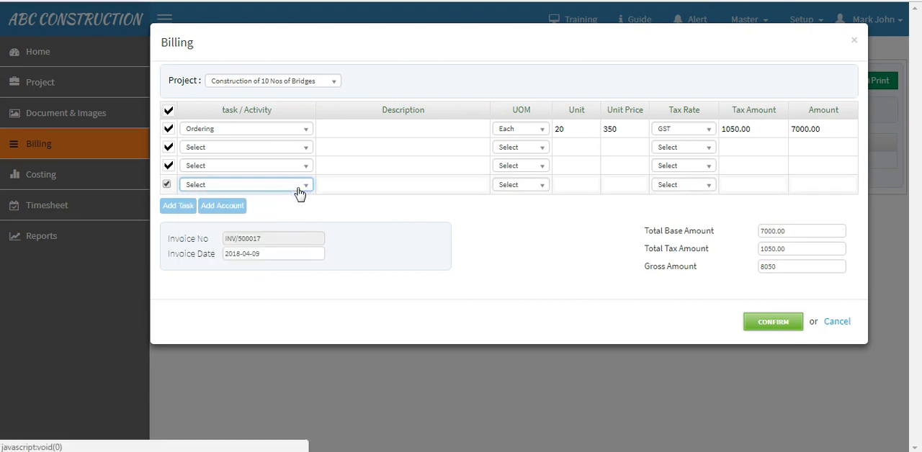
{"action": "left_click", "coordinate": [801, 230]}
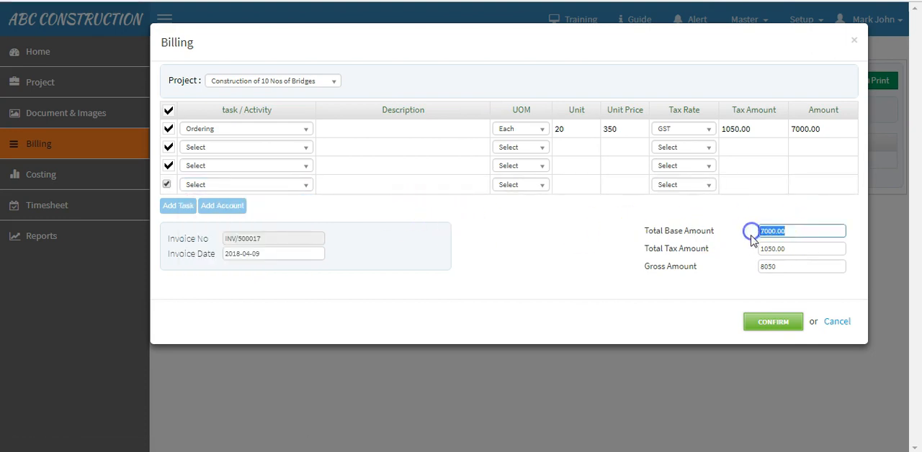
{"action": "left_click", "coordinate": [801, 248]}
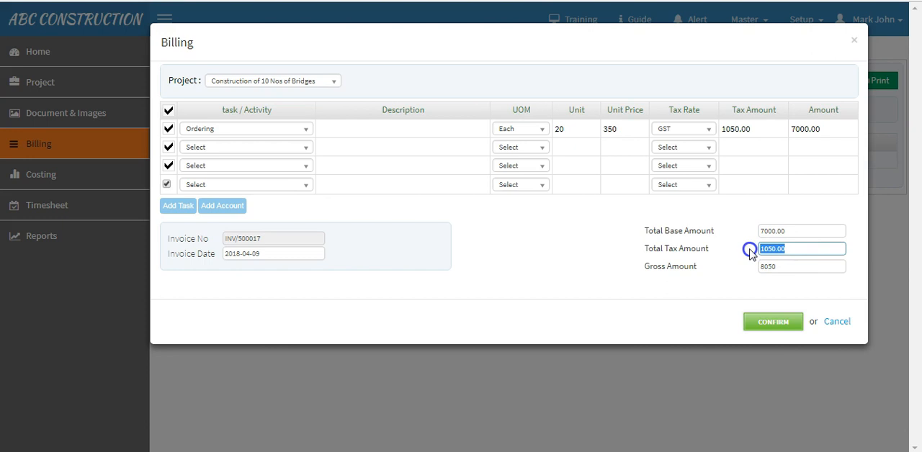
{"action": "left_click", "coordinate": [801, 266]}
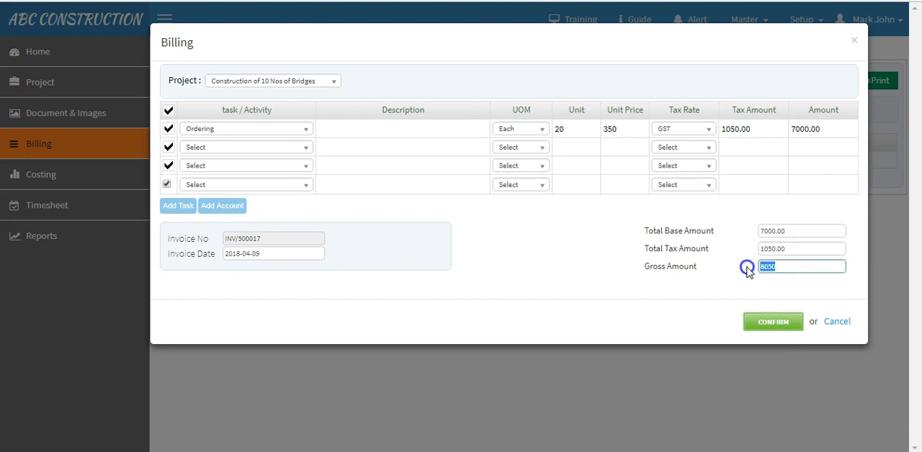
{"action": "left_click", "coordinate": [778, 267]}
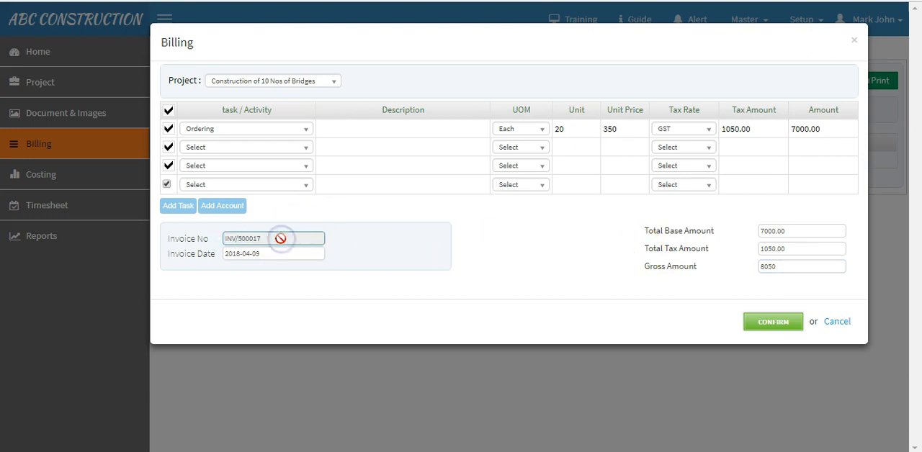
Date the invoice 2 April 2018 and confirm it so INV/500017 for 8,050.00 is listed
{"action": "left_click", "coordinate": [274, 254]}
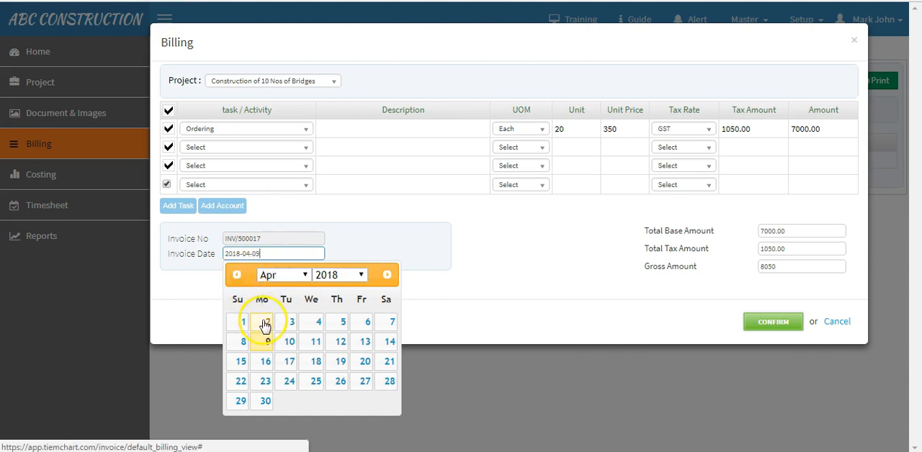
{"action": "left_click", "coordinate": [265, 322]}
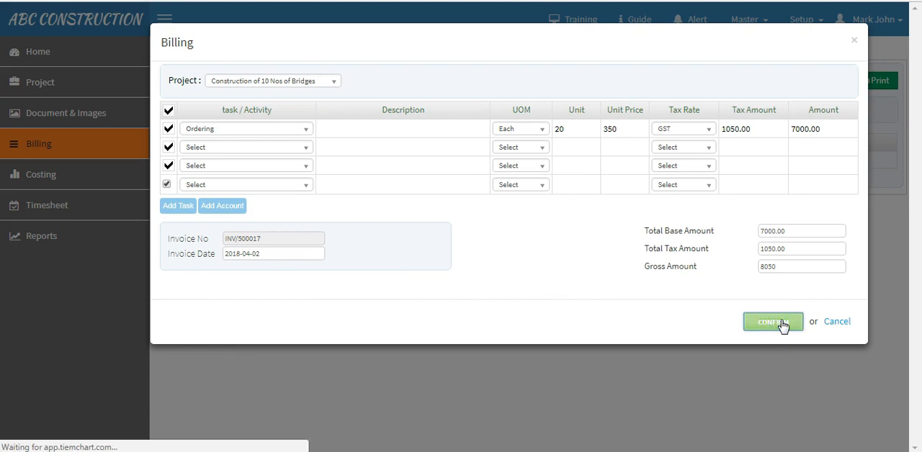
{"action": "left_click", "coordinate": [772, 321]}
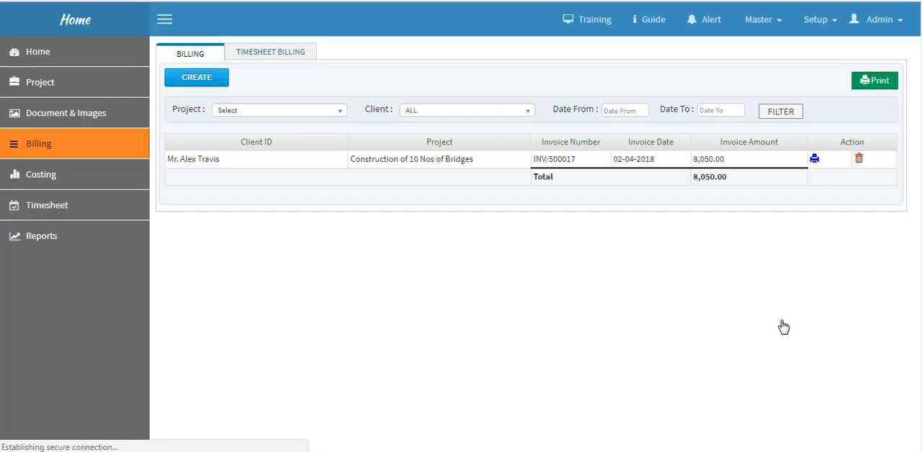